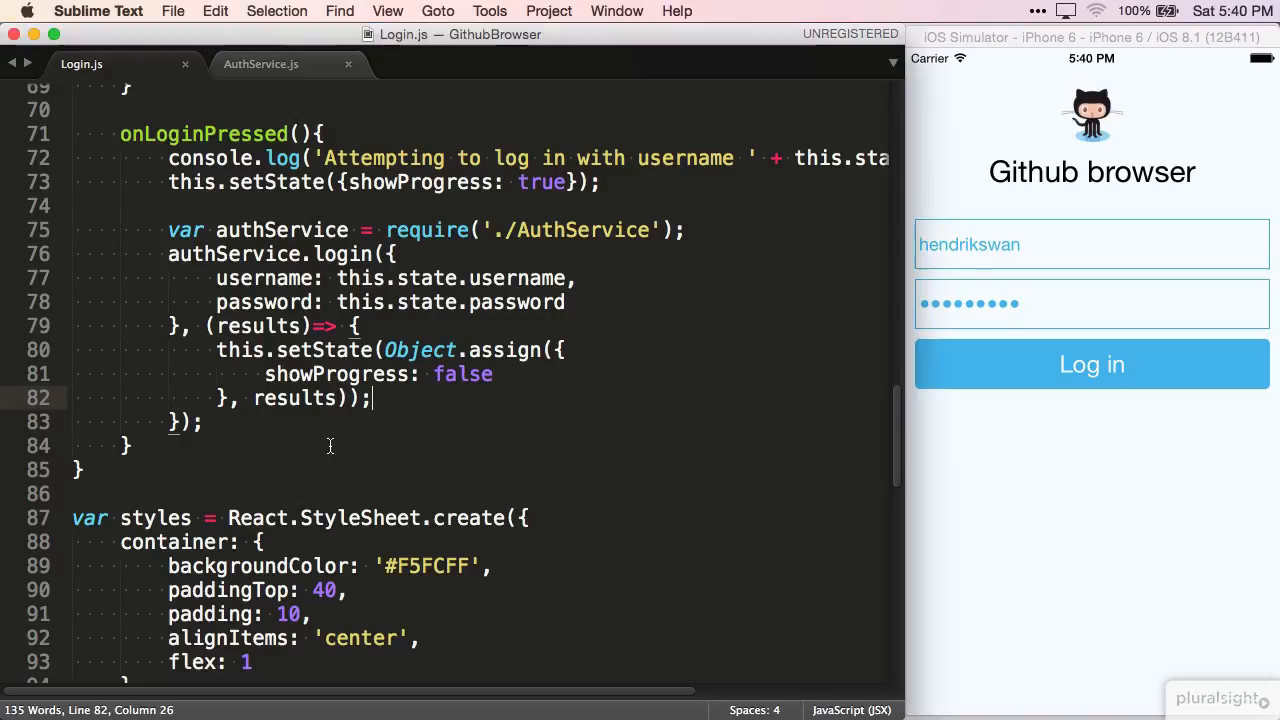
mouse_move(360, 462)
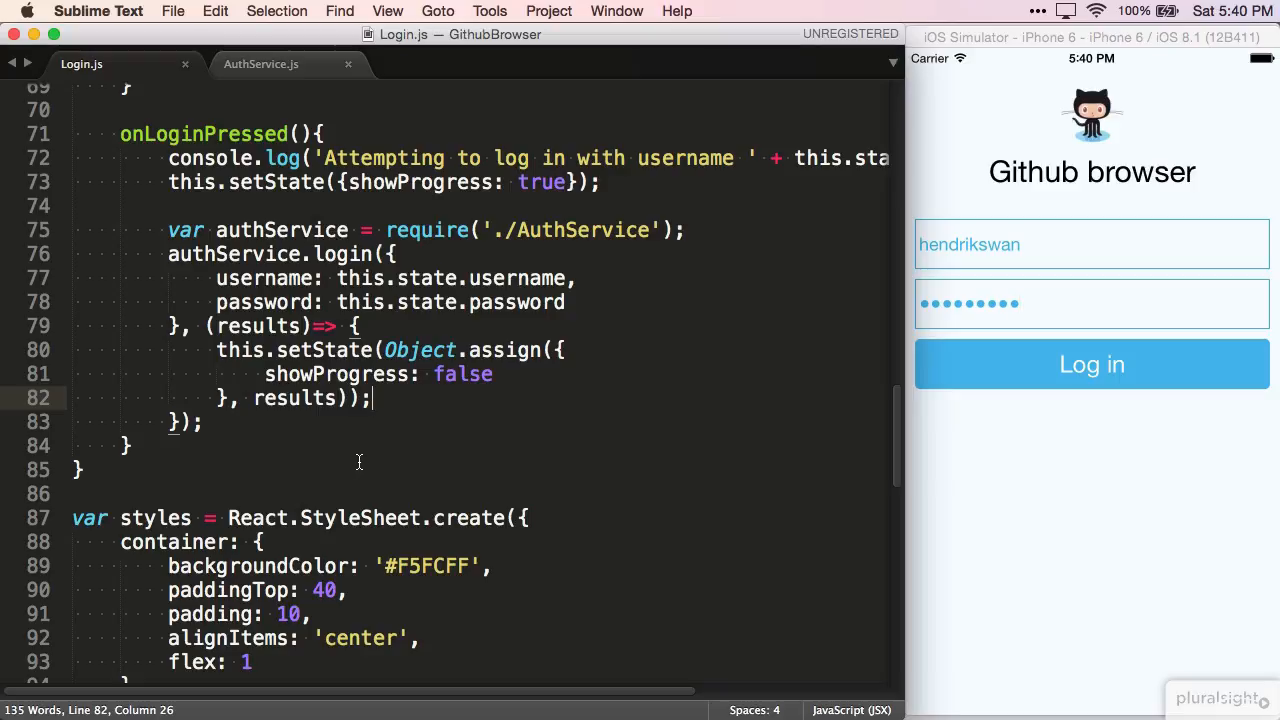
Step: Add if(results.success && this.props.onLogin){ this.props.onLogin(); } to the Login.js login callback
type("if()")
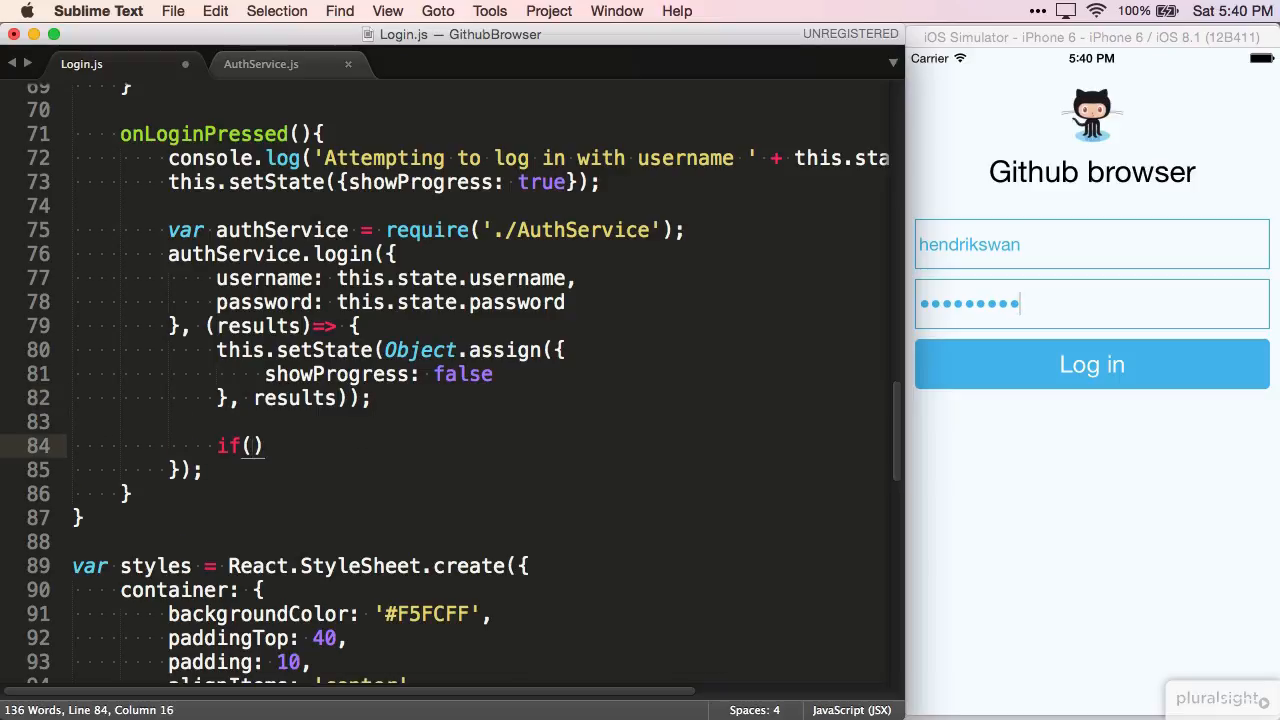
type("results.success")
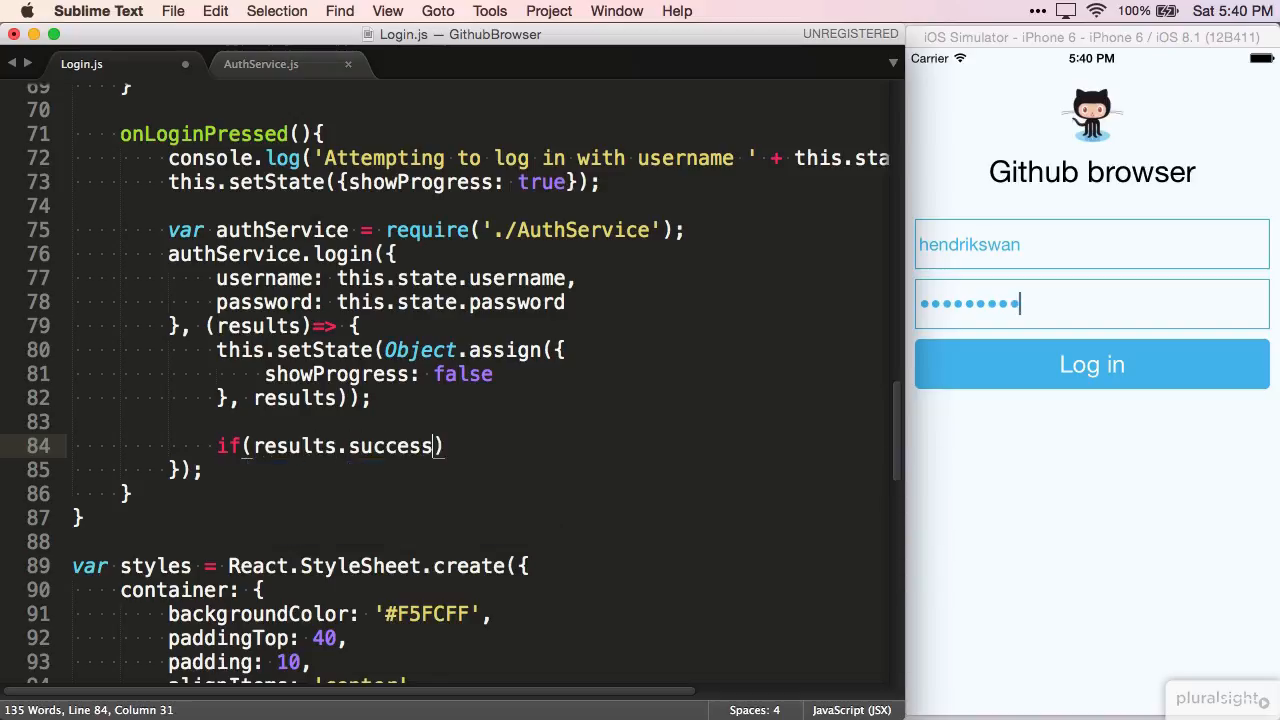
type("&& this")
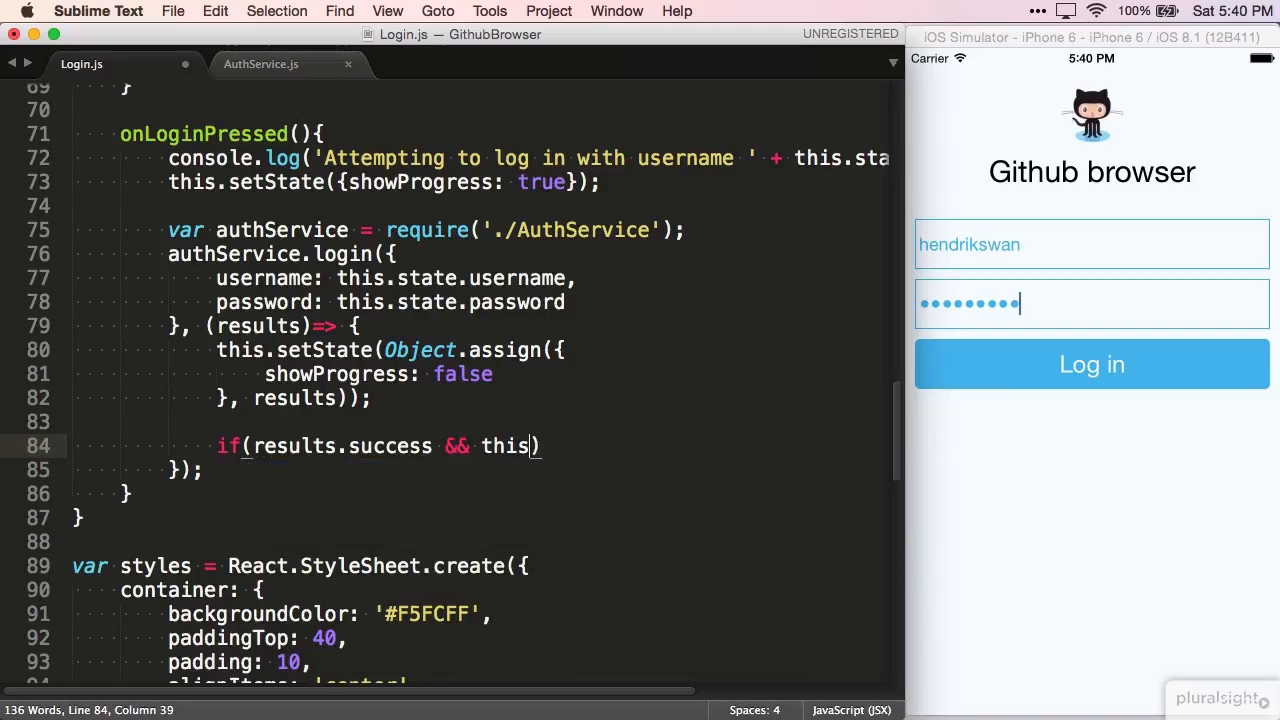
type(".props.onLogin")
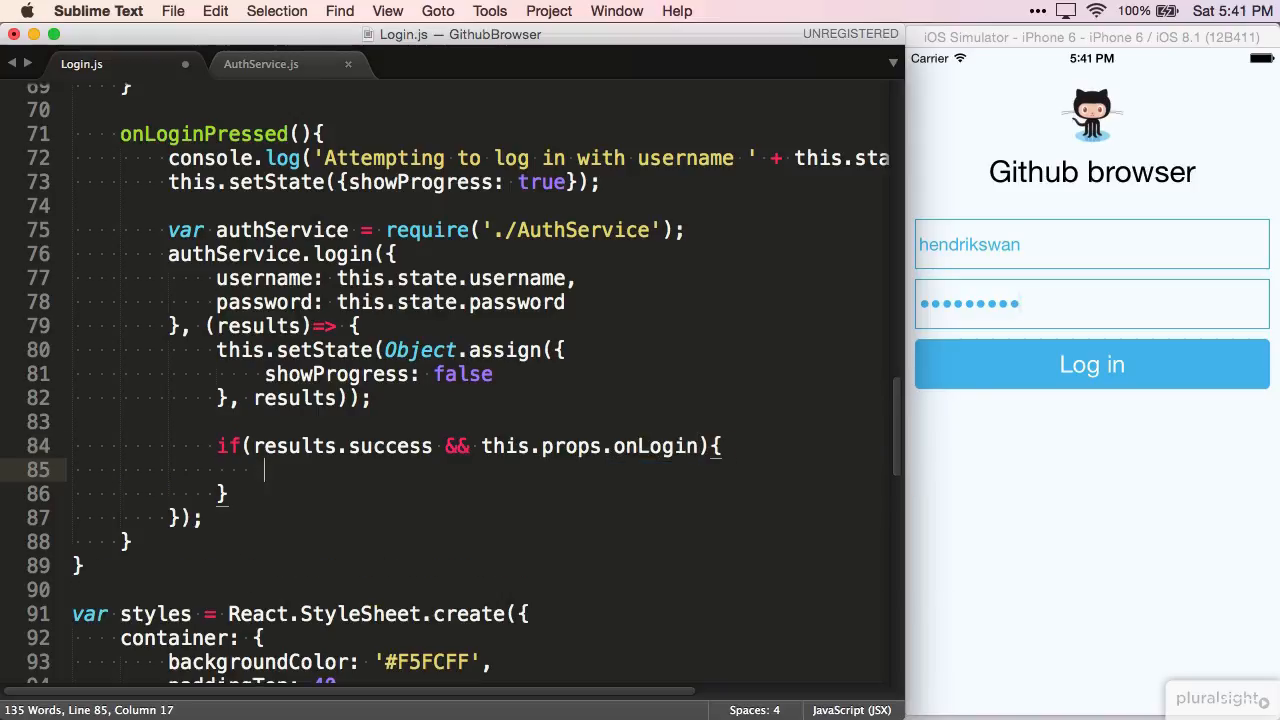
type("this.props.onLo")
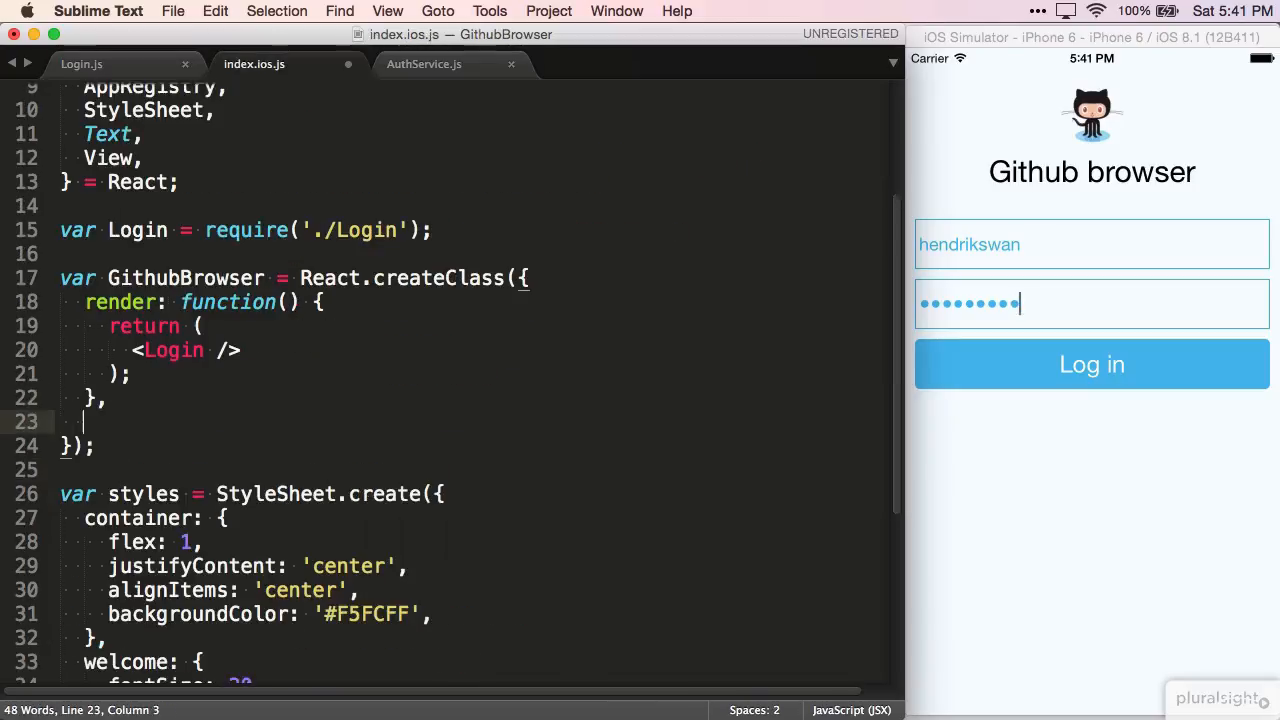
Step: Define onLogin in index.ios.js logging 'successfully logged in, can show different view'
type("onLogin")
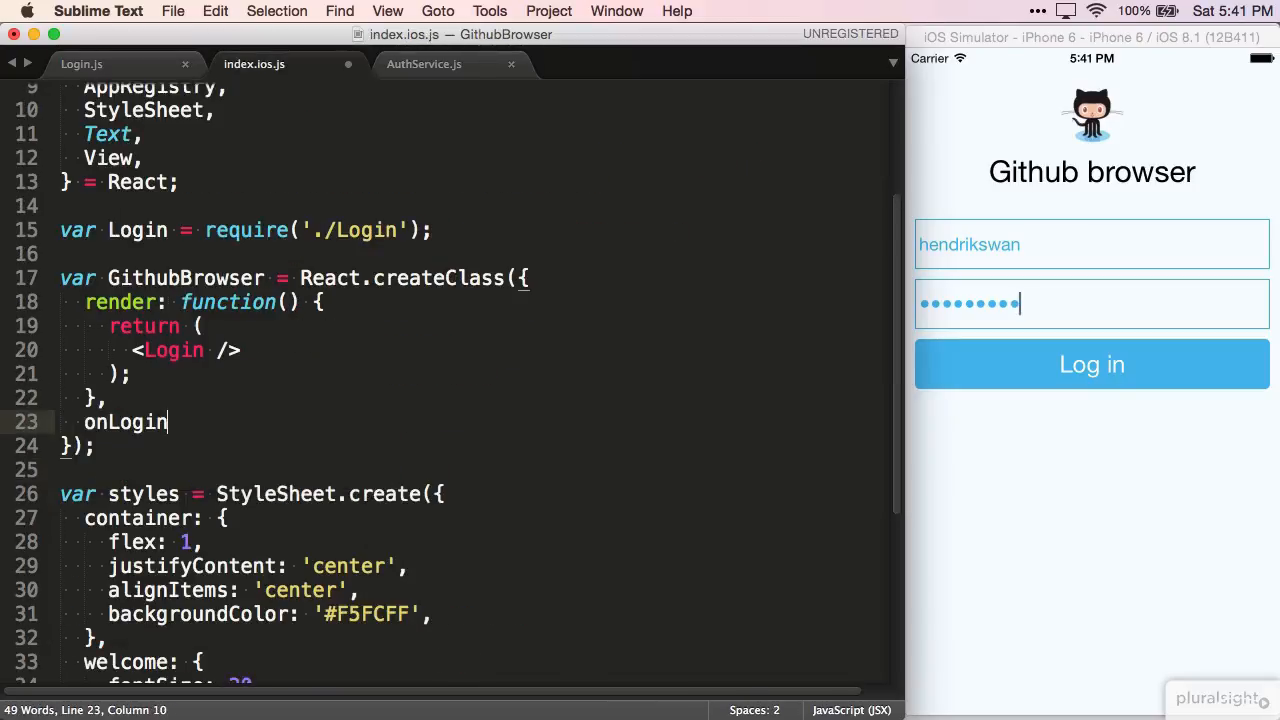
type(": function(){")
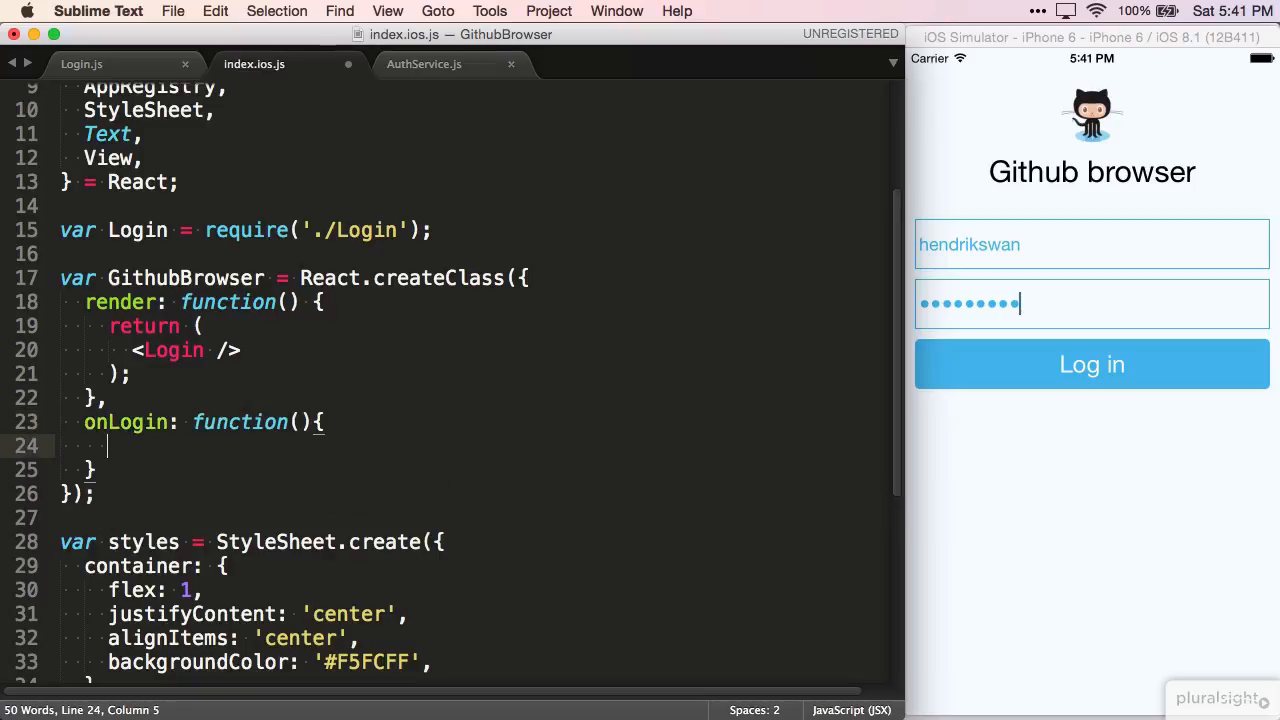
type("console.log();")
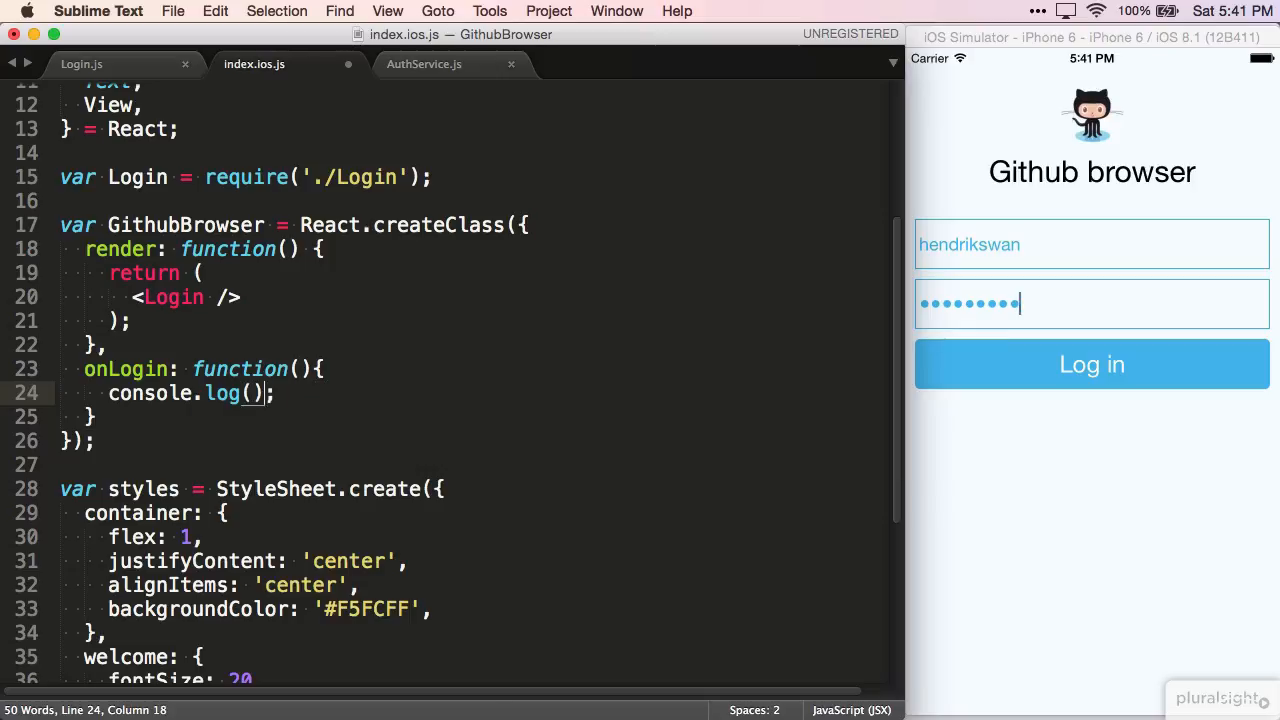
type("'succes'")
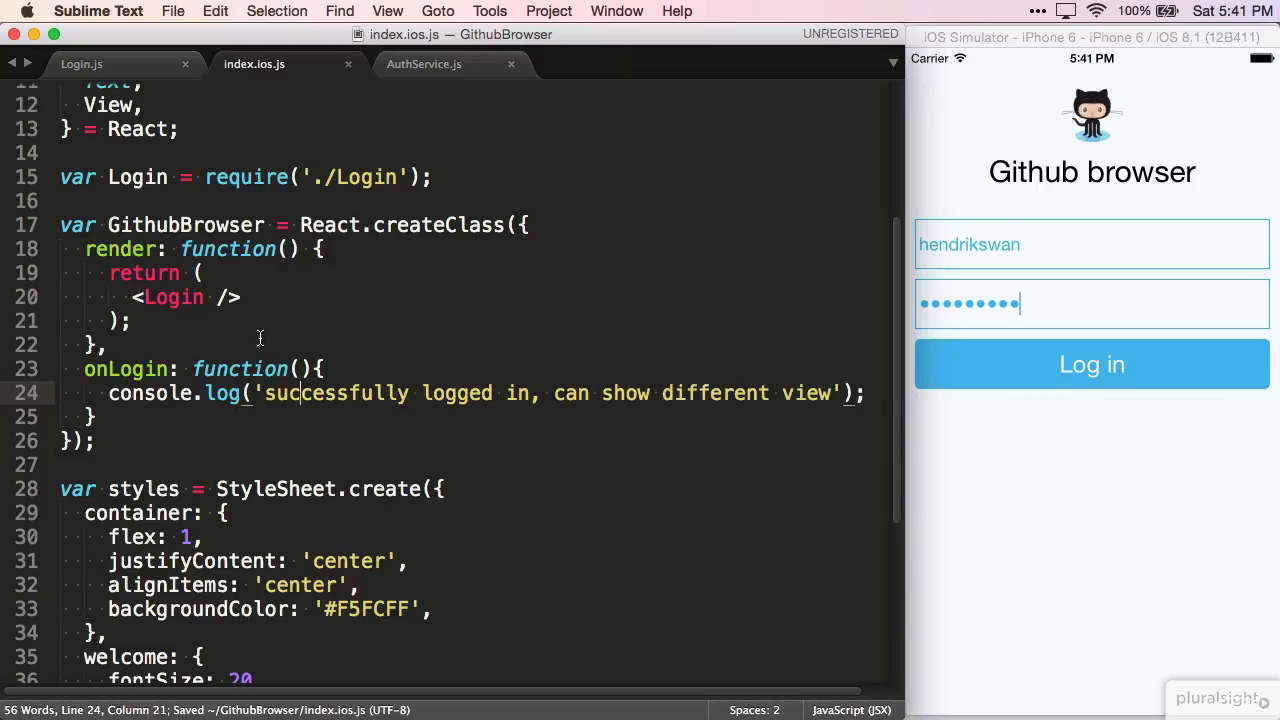
Step: Pass this.onLogin to the Login component as its onLogin prop
type("onLogin={t")
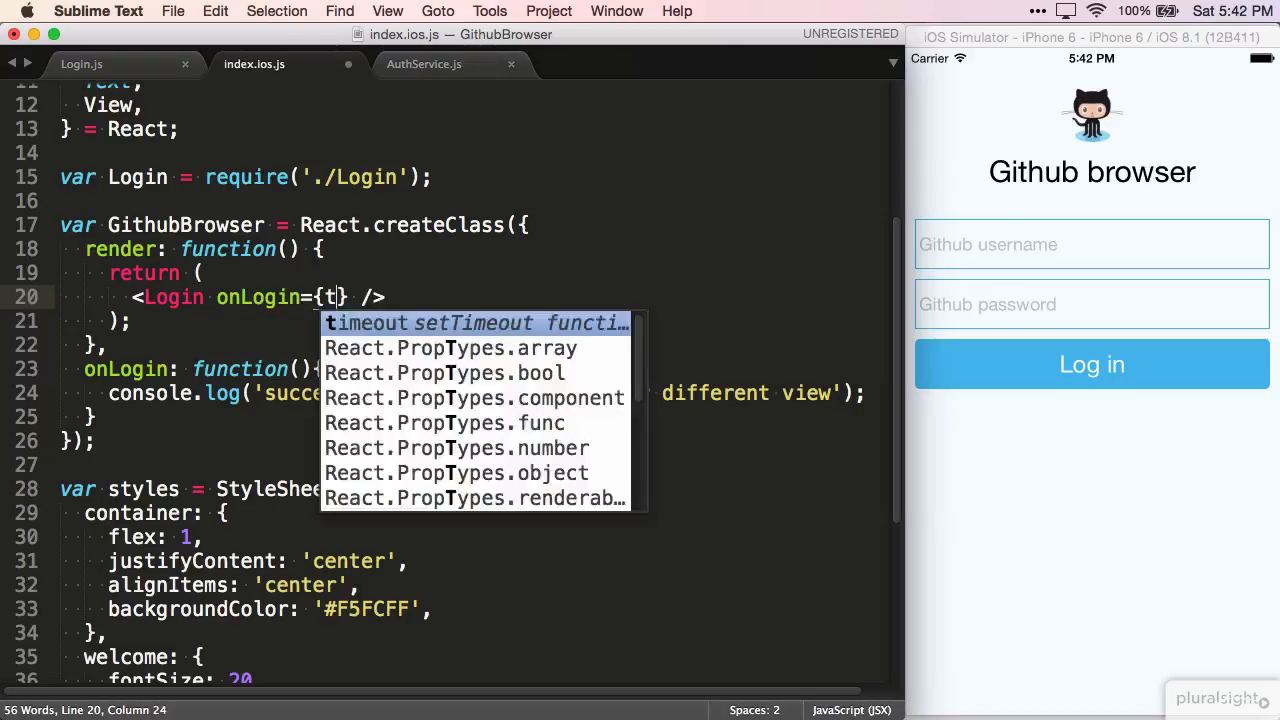
type("his.onLog")
left_click(1092, 244)
type("hendrikswan")
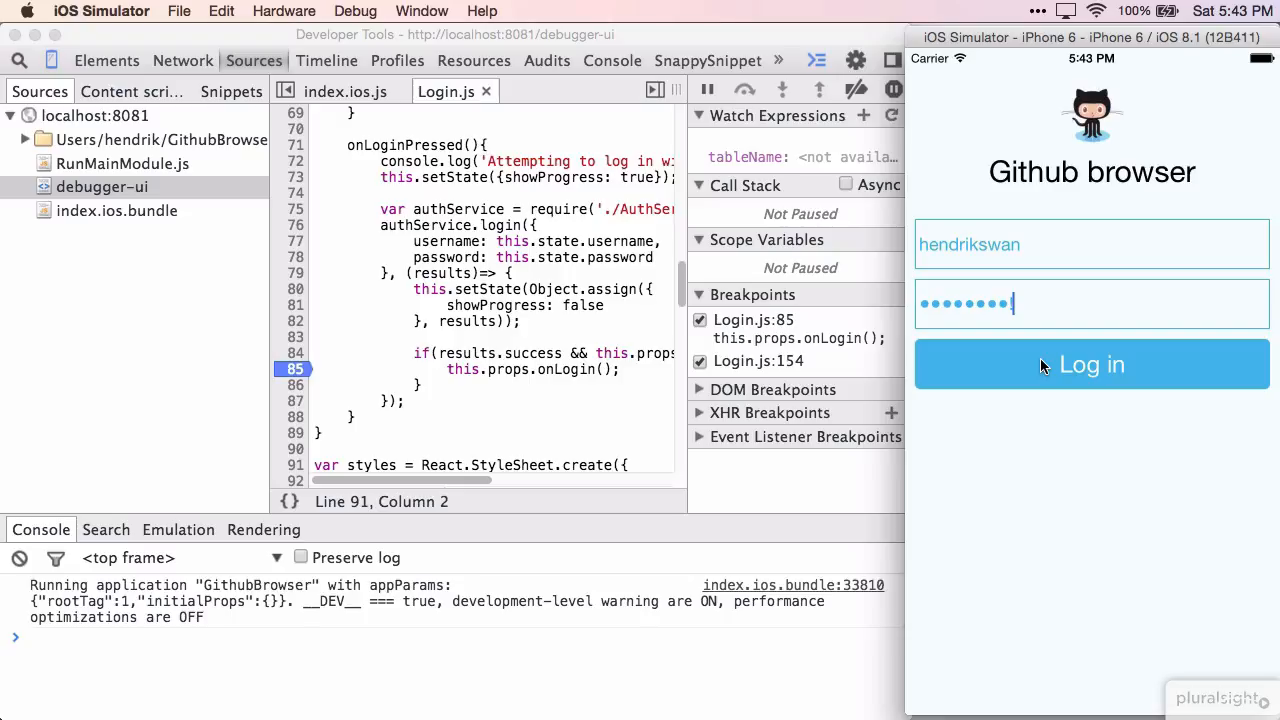
Step: Finish the password with '!' in the simulator and submit the login to hit the breakpoint
type("!")
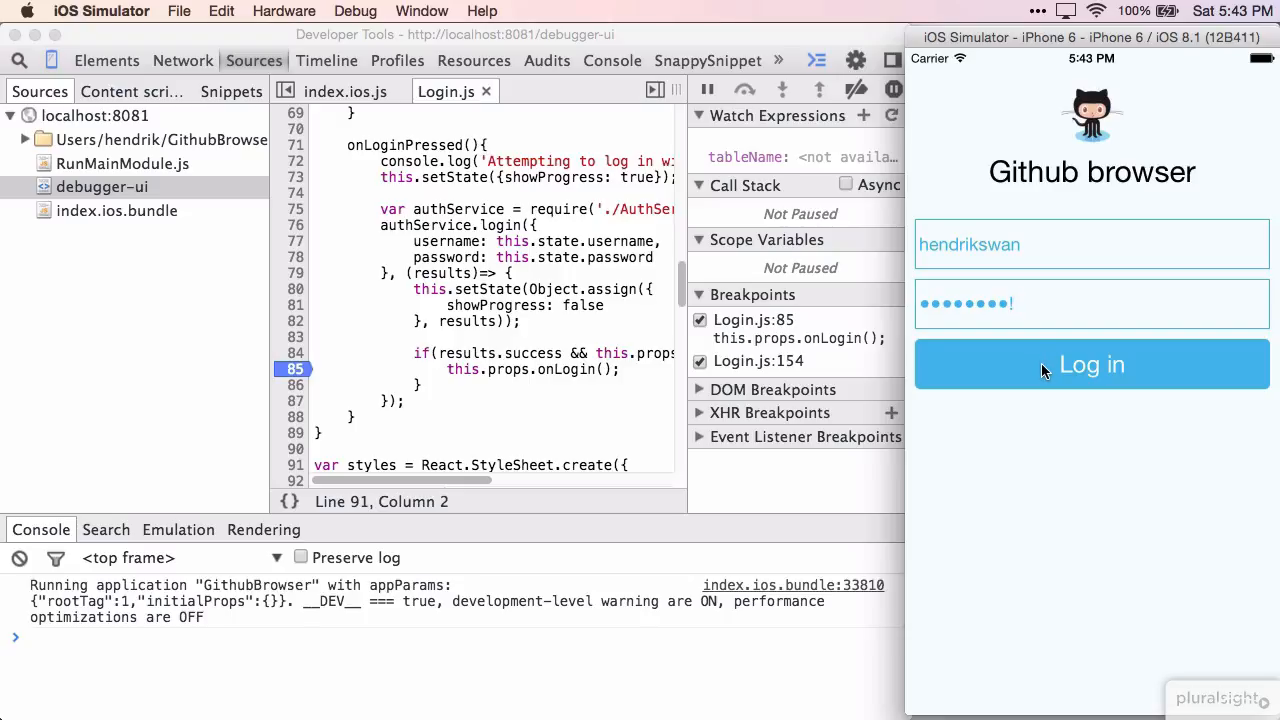
left_click(1092, 364)
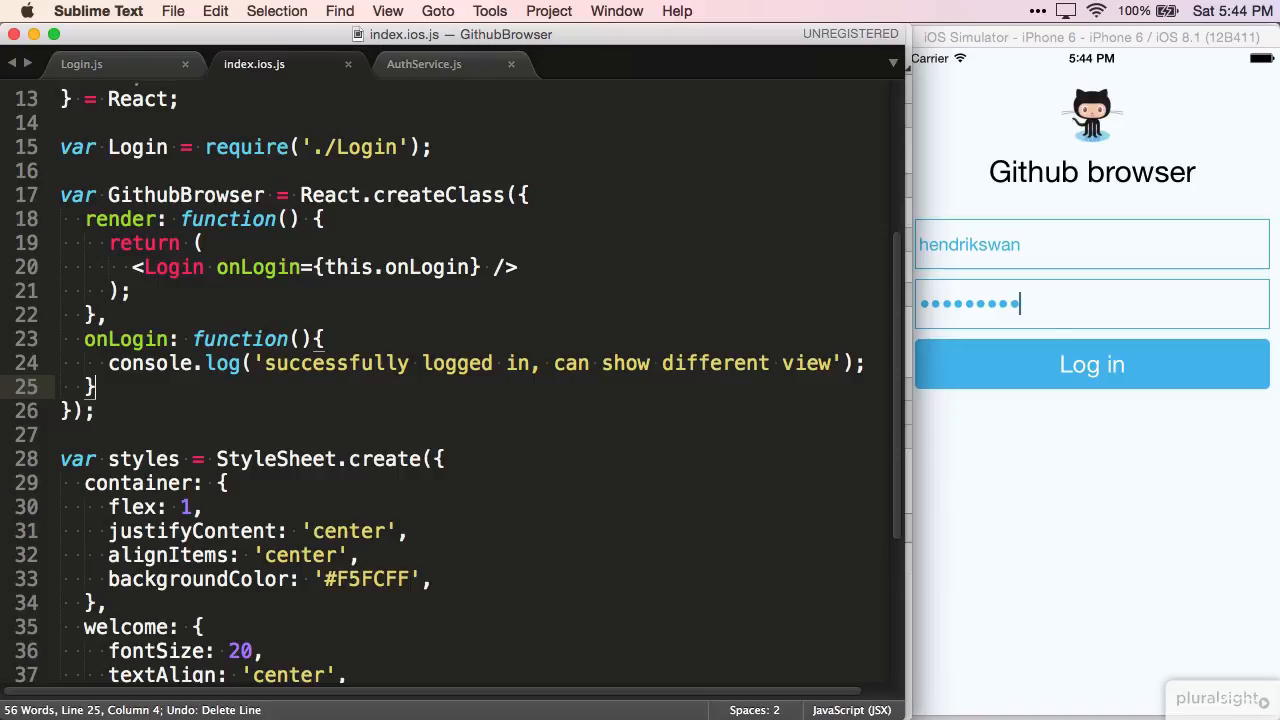
Step: Add getInitialState returning { isLoggedIn: false } to the GithubBrowser component
type("getInitialState")
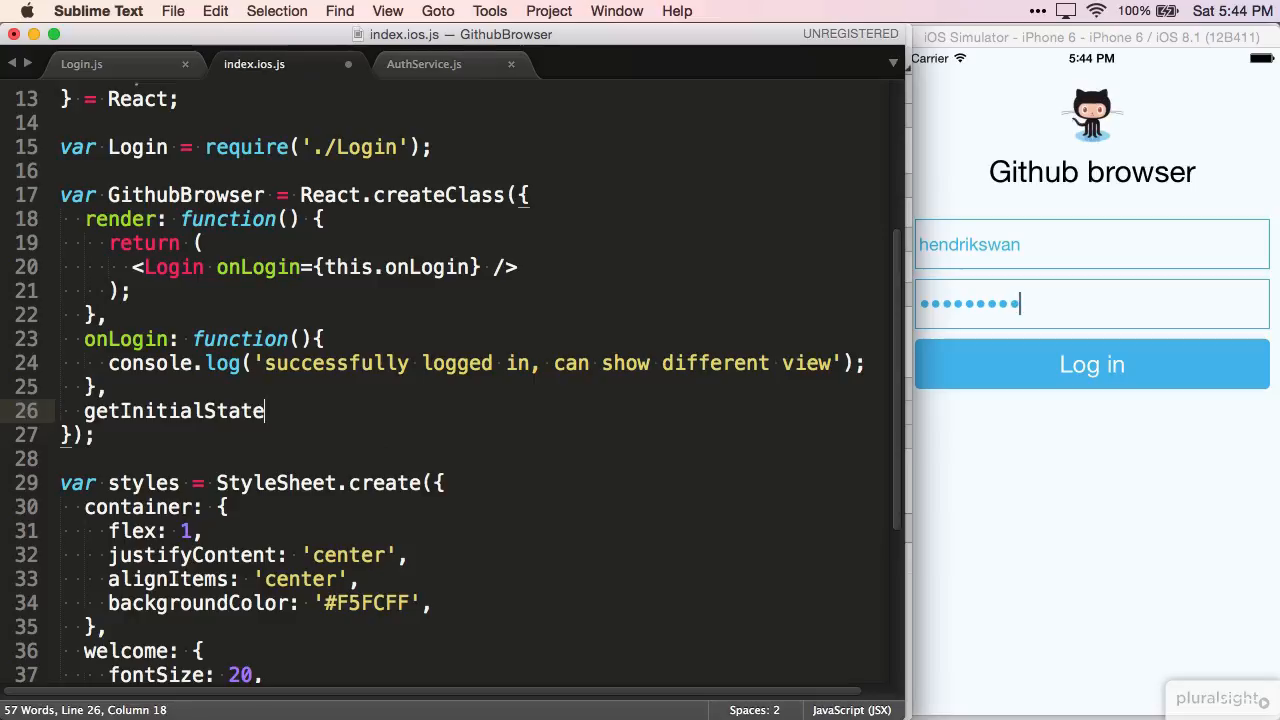
type(": function(){}")
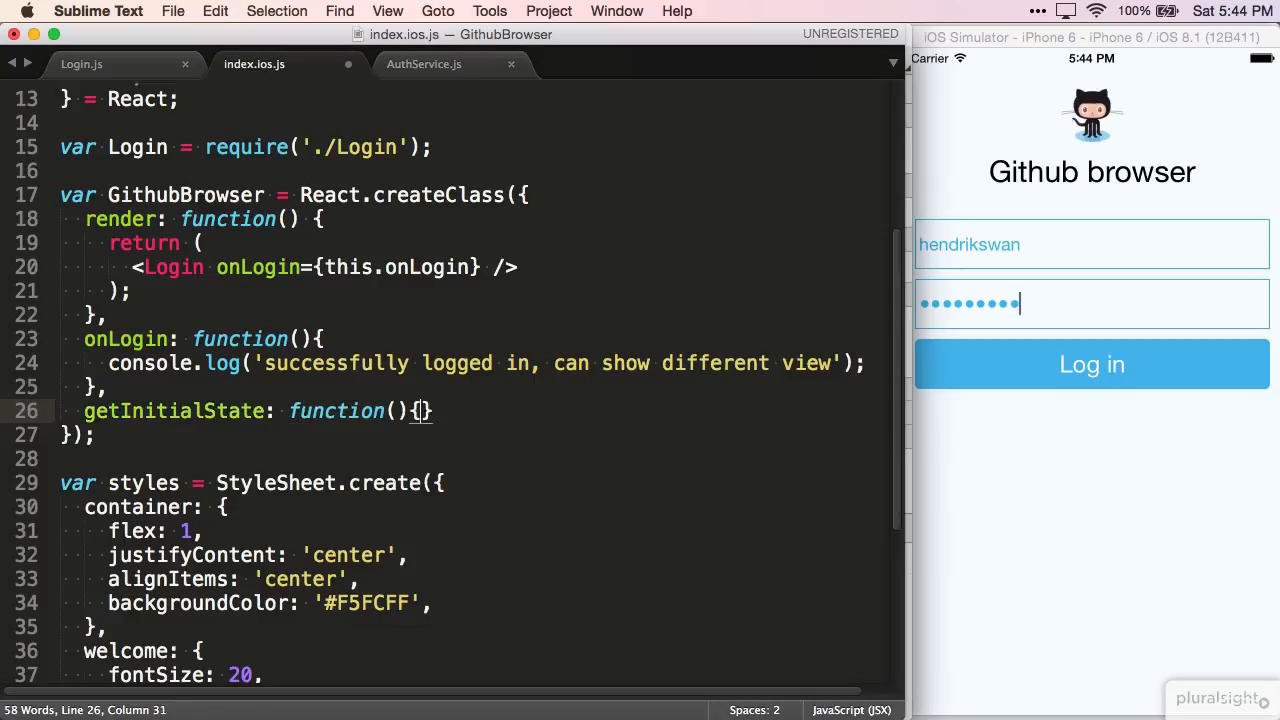
type("return {")
type("isLogge")
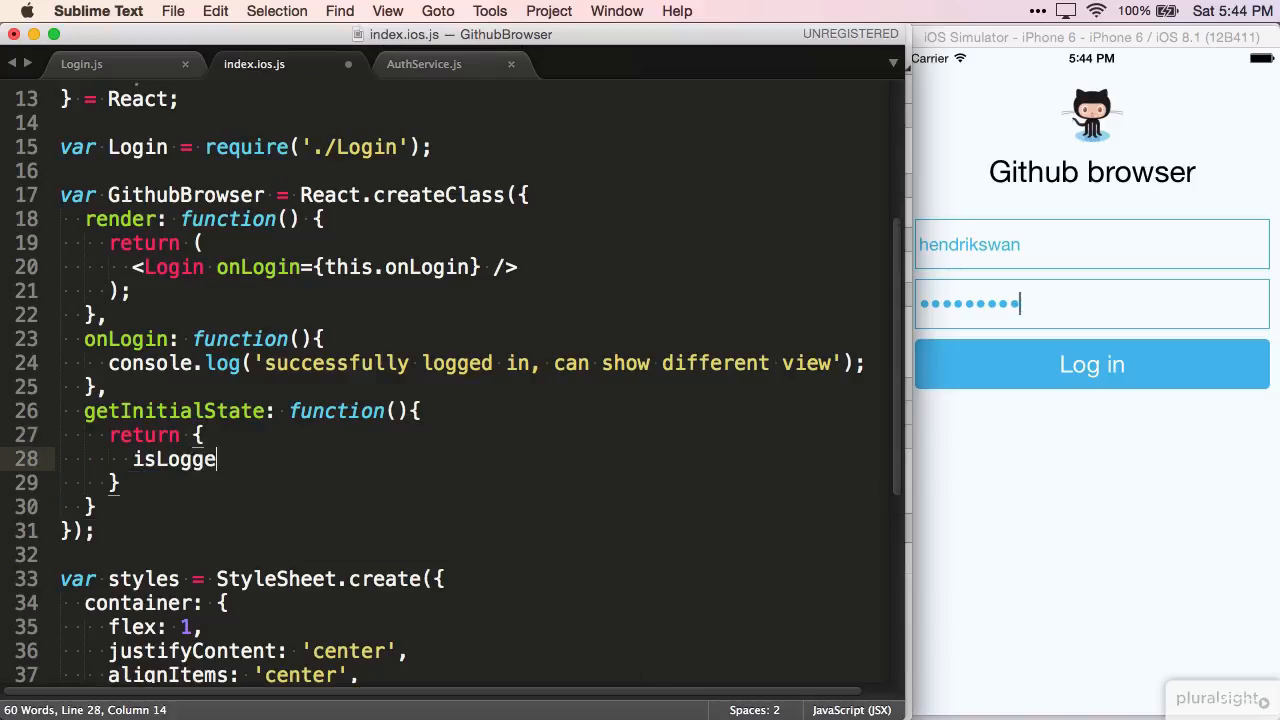
type("dIn: fal")
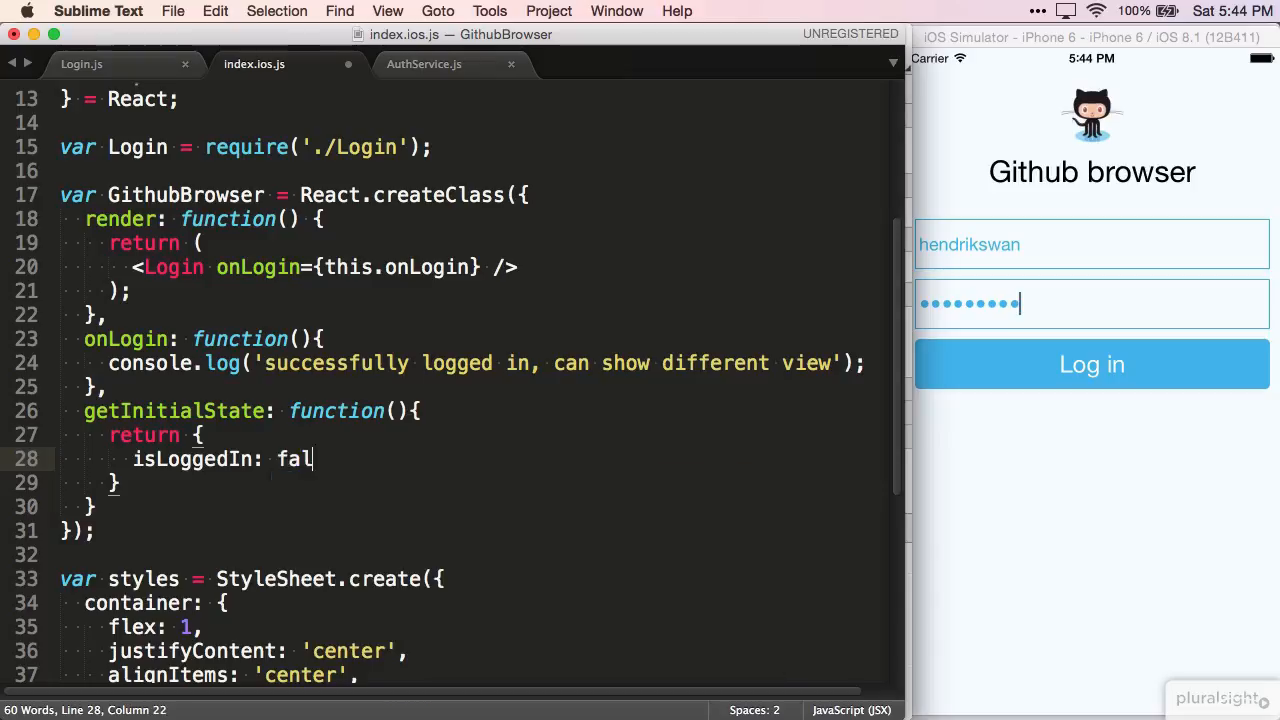
type("se")
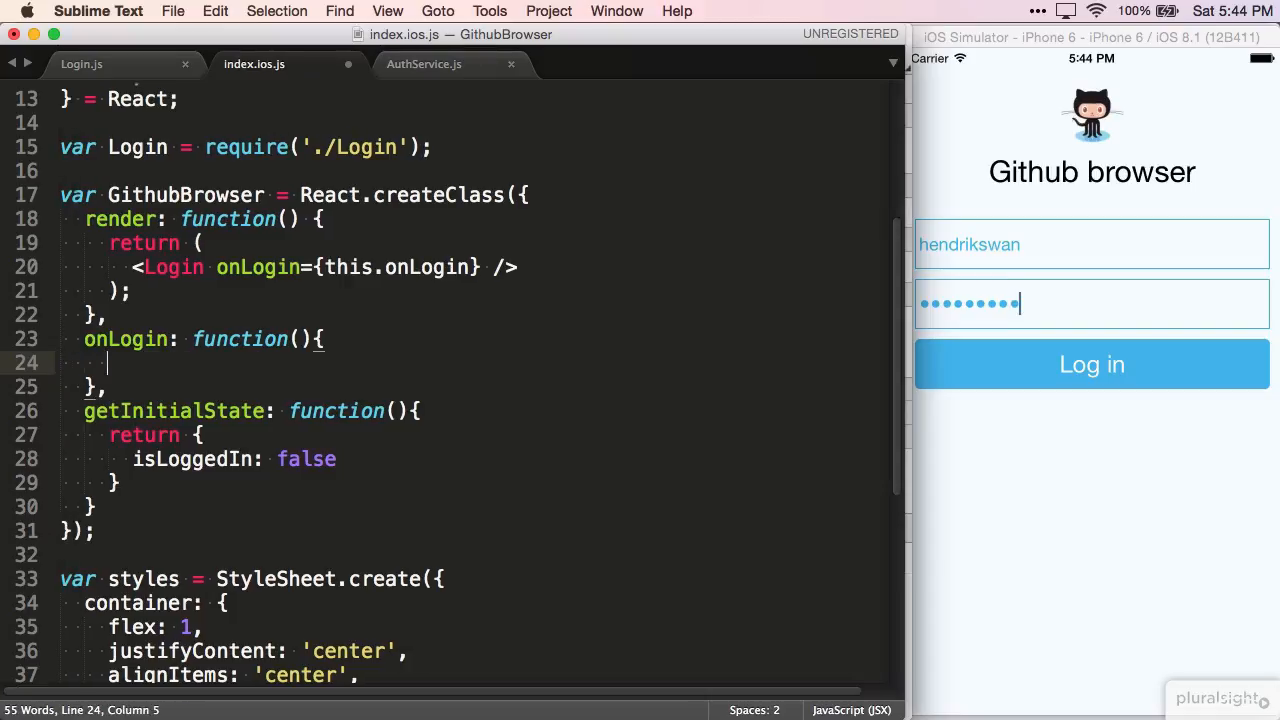
Step: Make onLogin call this.setState({isLoggedIn: true}); instead of logging
type("this.setState({isLogged")
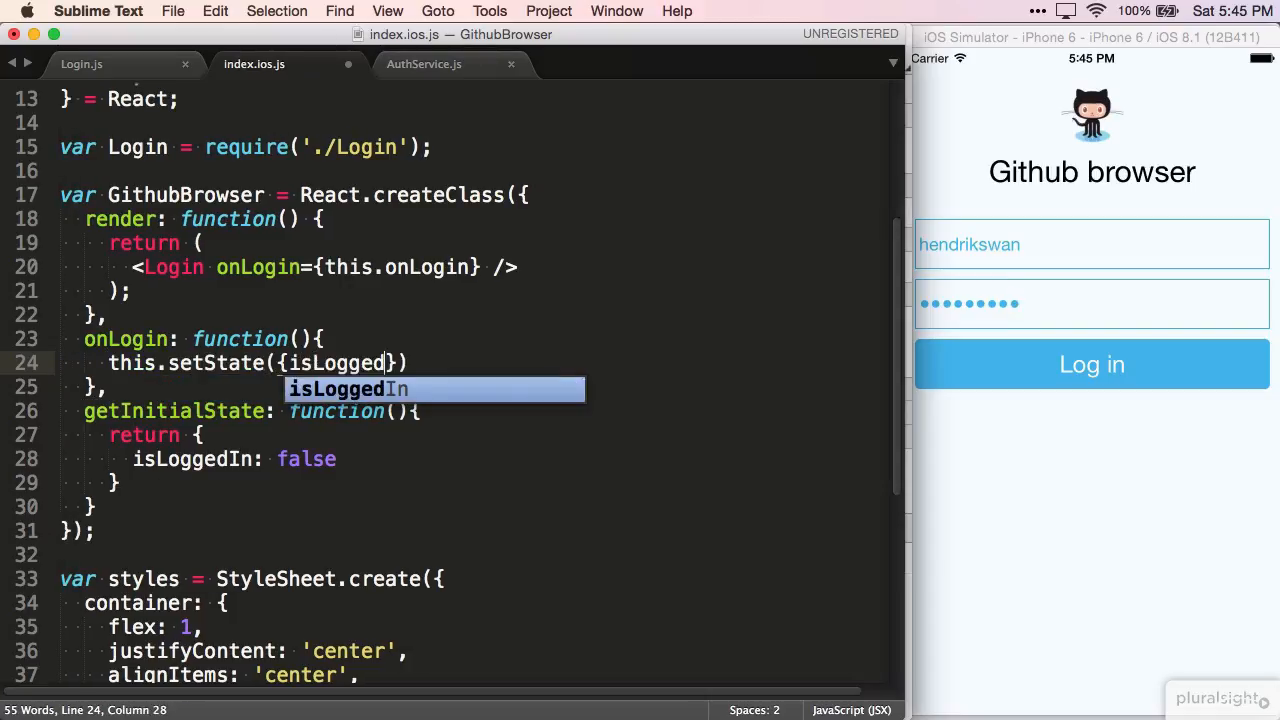
type("In: true});")
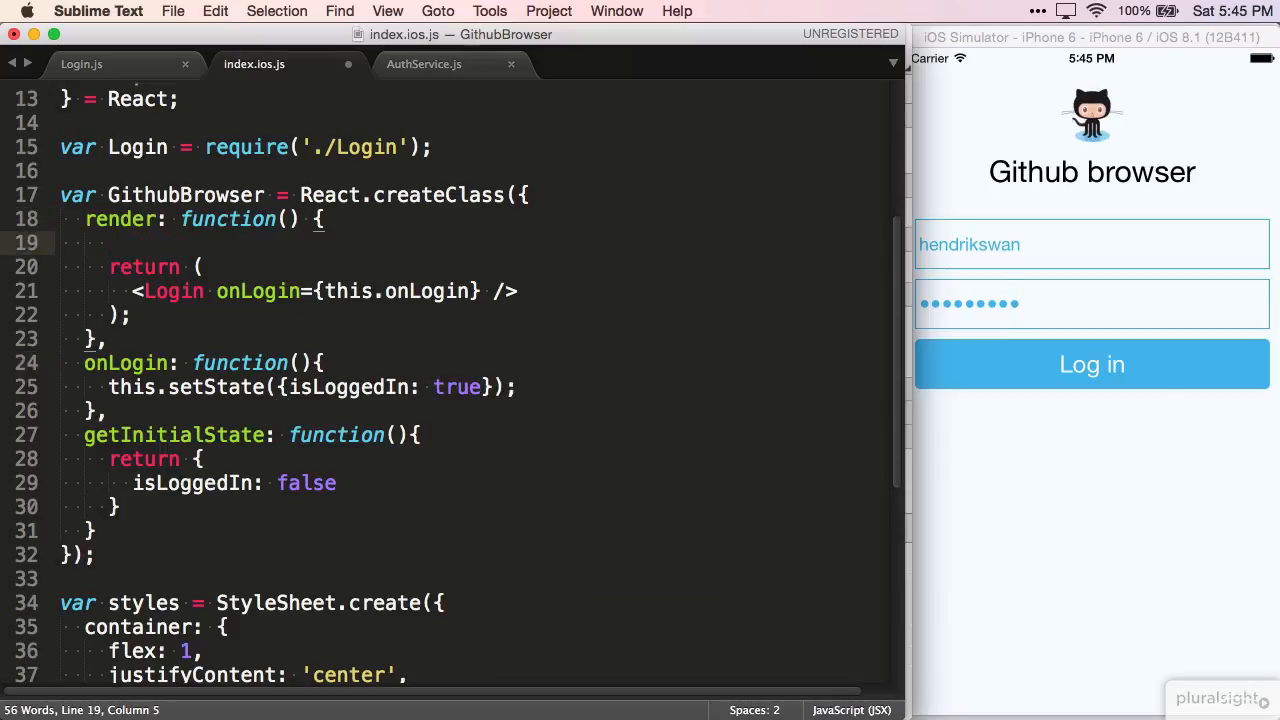
Step: Branch render on if(this.state.isLoggedIn) so Login shows only when logged out
type("if(this")
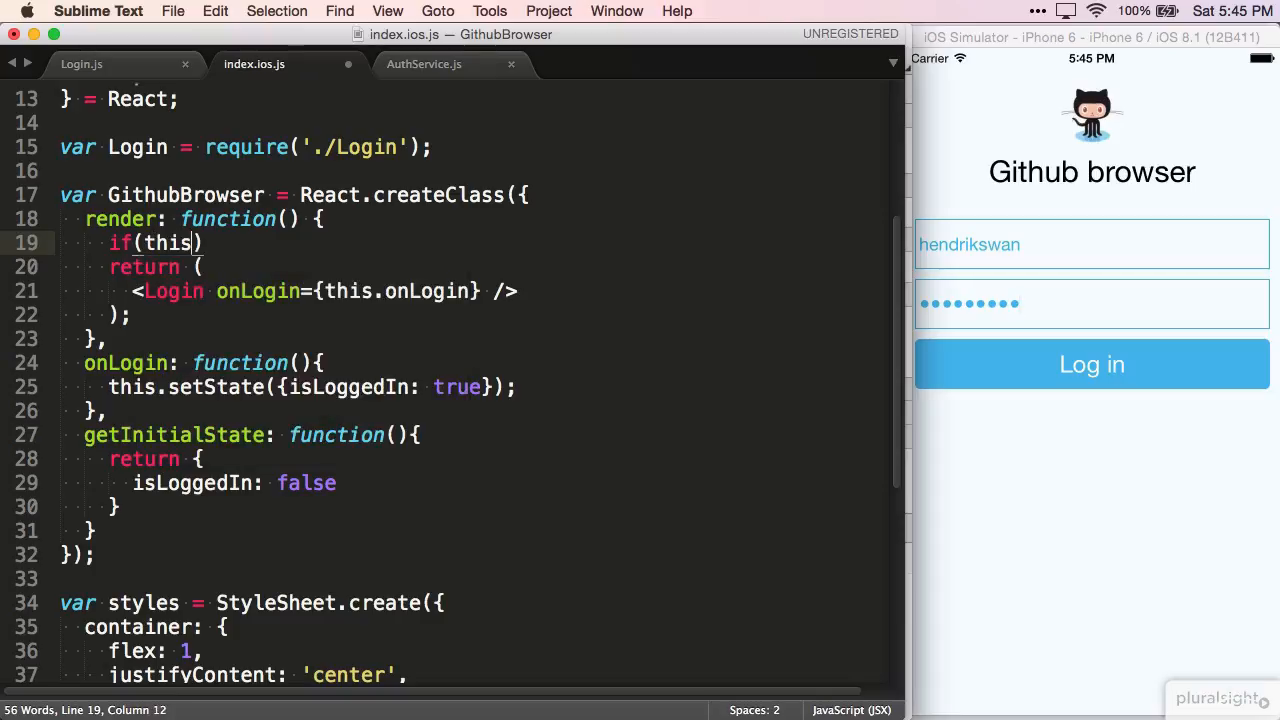
type(".stat")
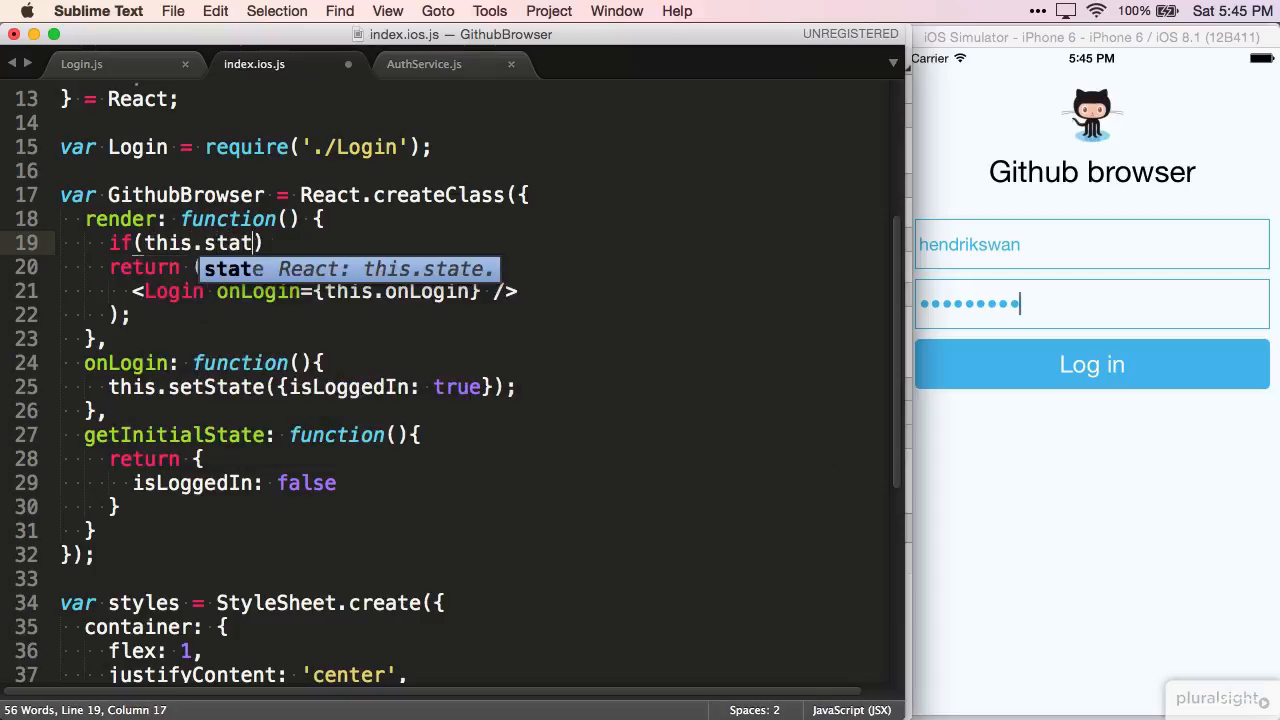
type(".logged")
type("return")
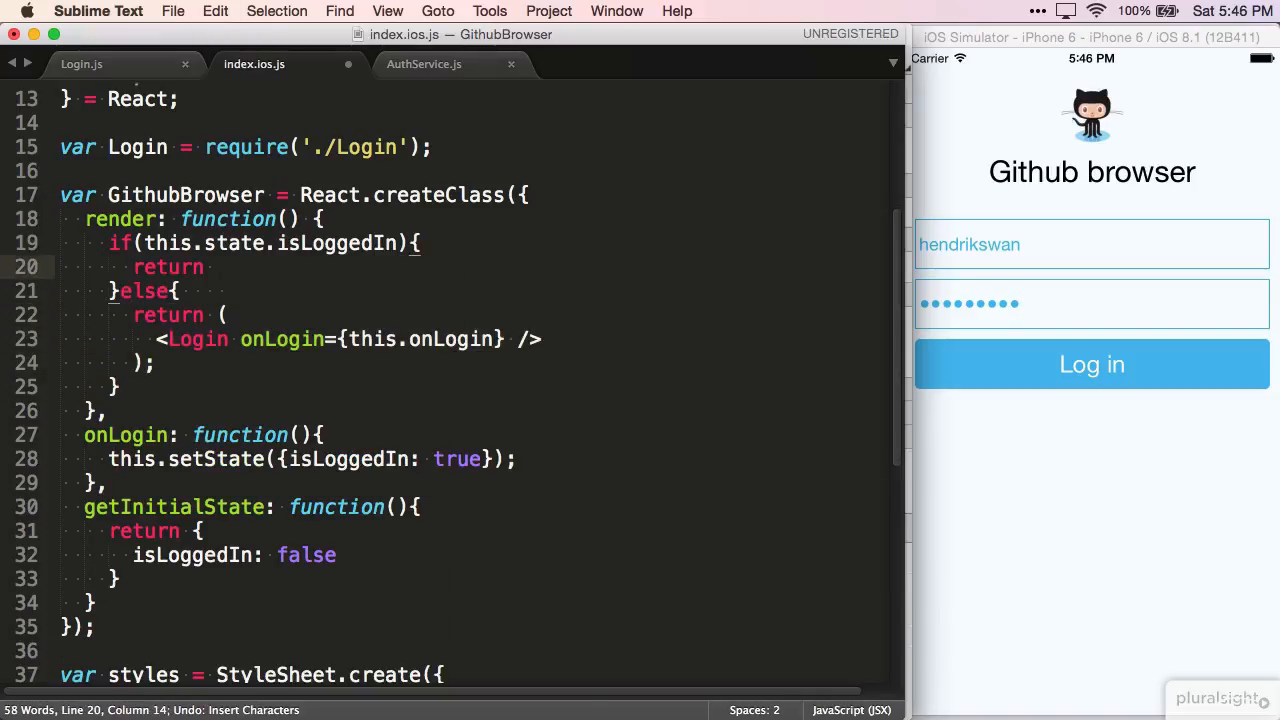
Step: Return a View with styles.container holding a Text with styles.welcome for the logged-in case
type("<View style=")
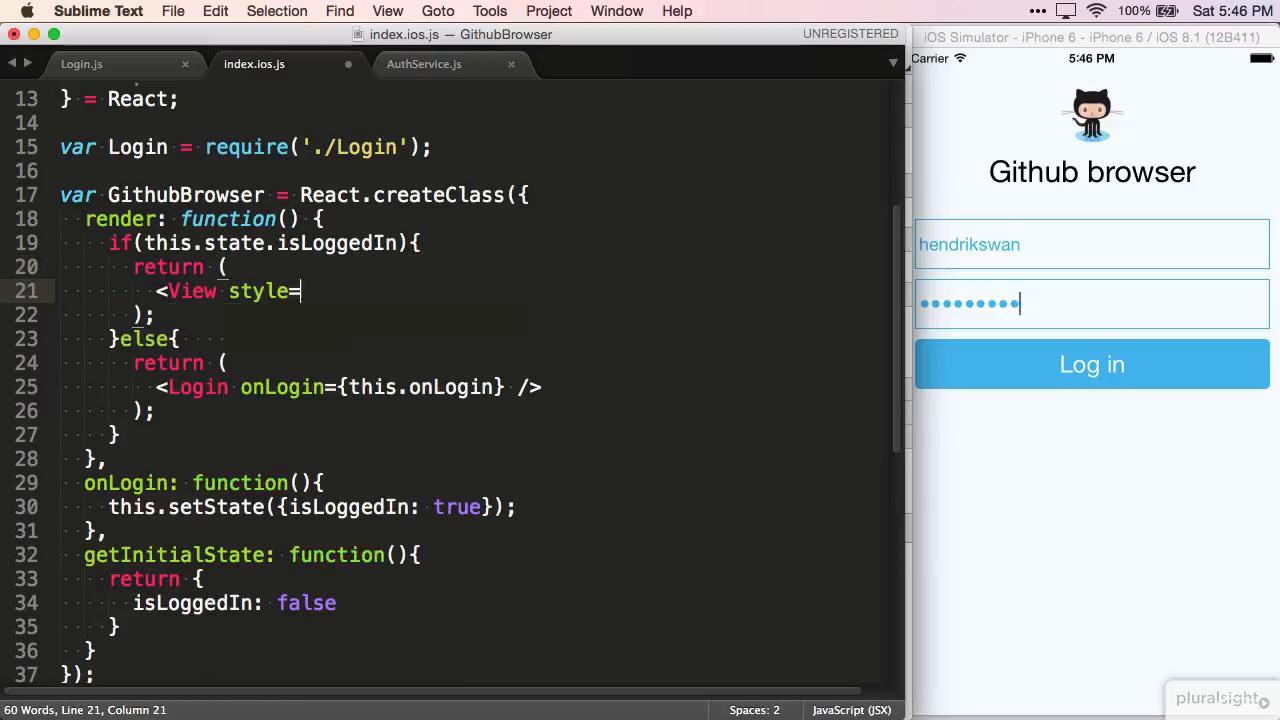
type("={styles.container}>")
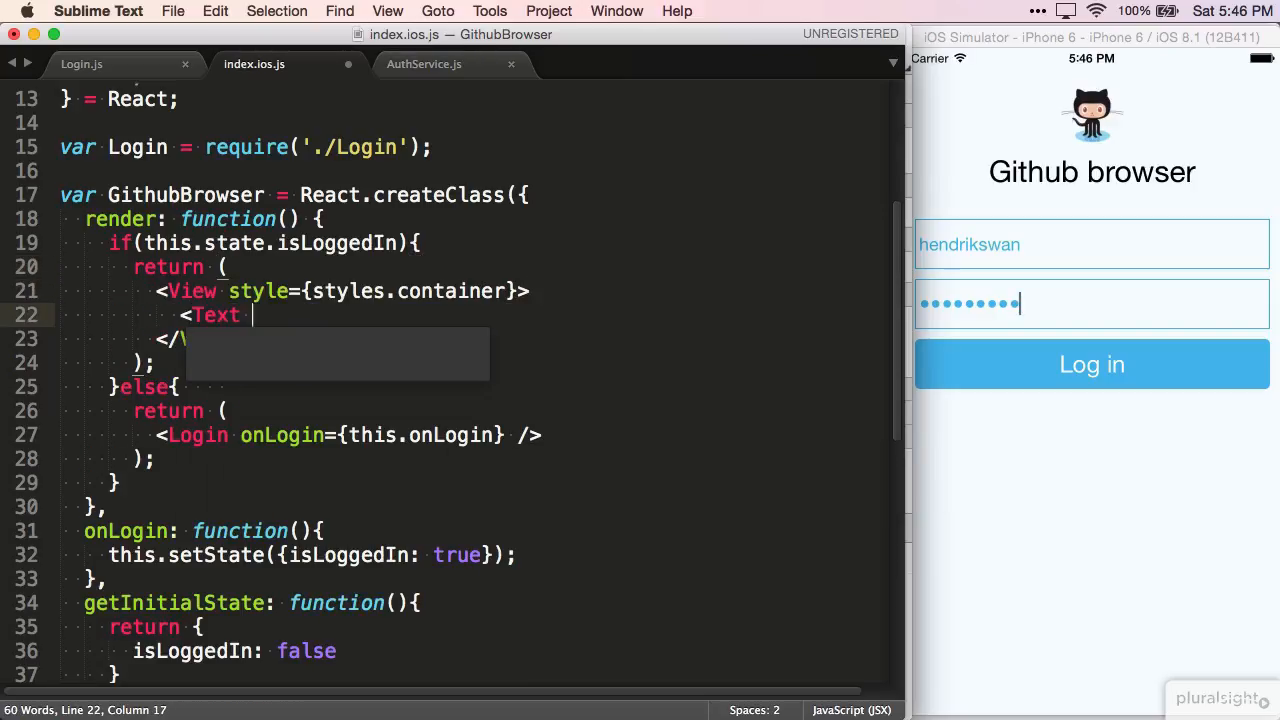
type("style={")
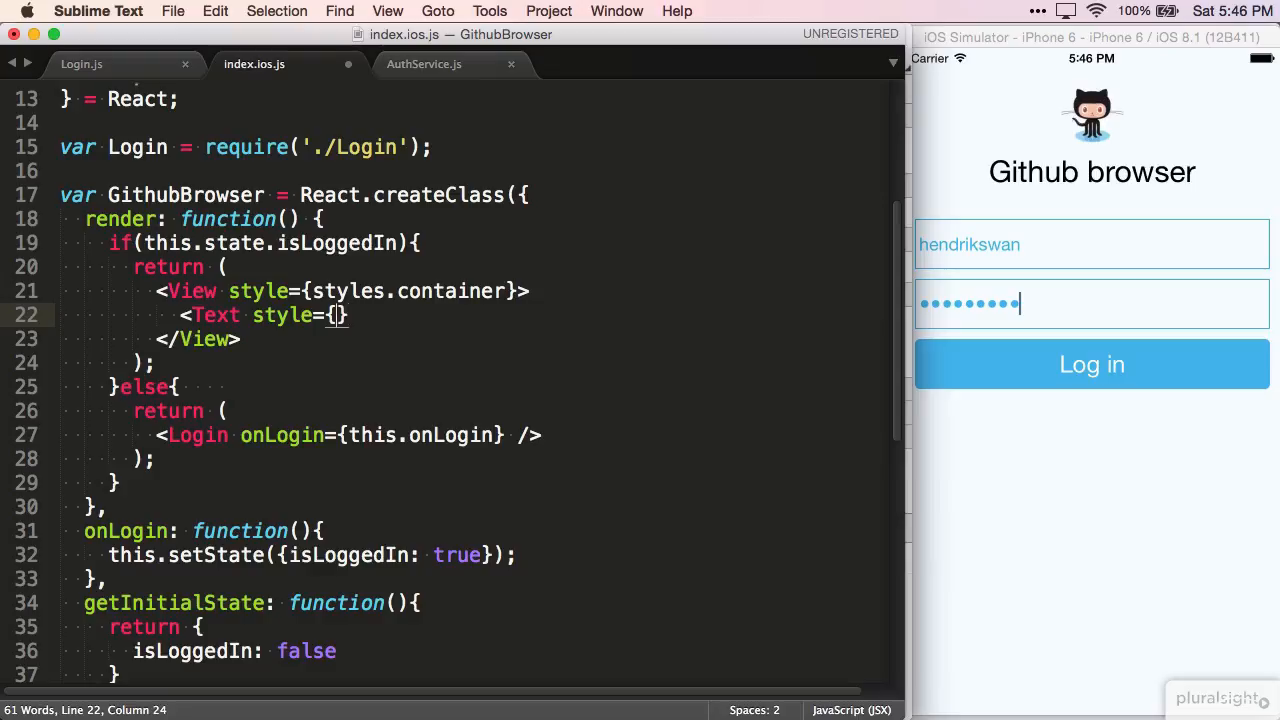
type("styles.wel")
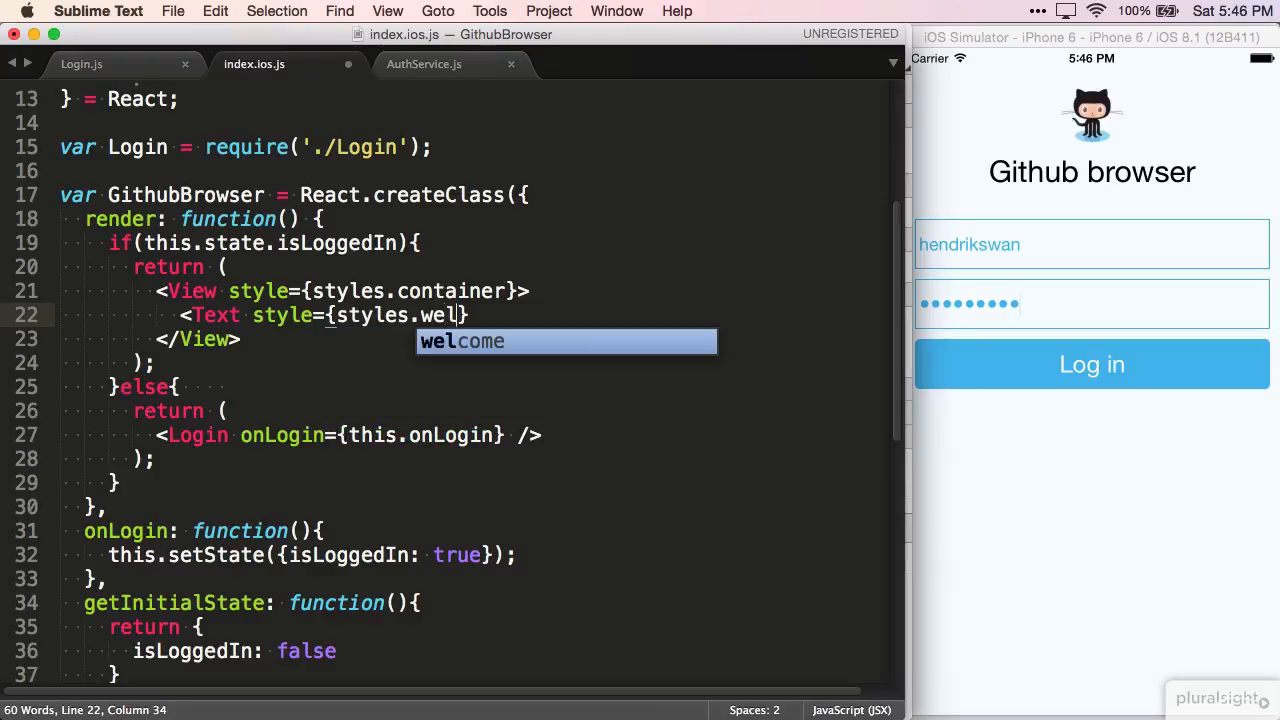